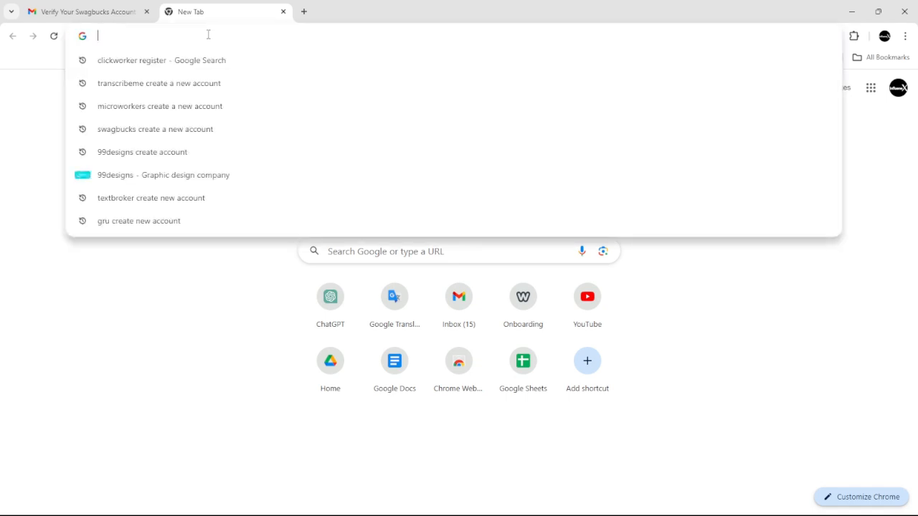
Step: Search Google for 'rapidworkers create a new account'
{"action": "type", "text": "rapidworkers create a new account"}
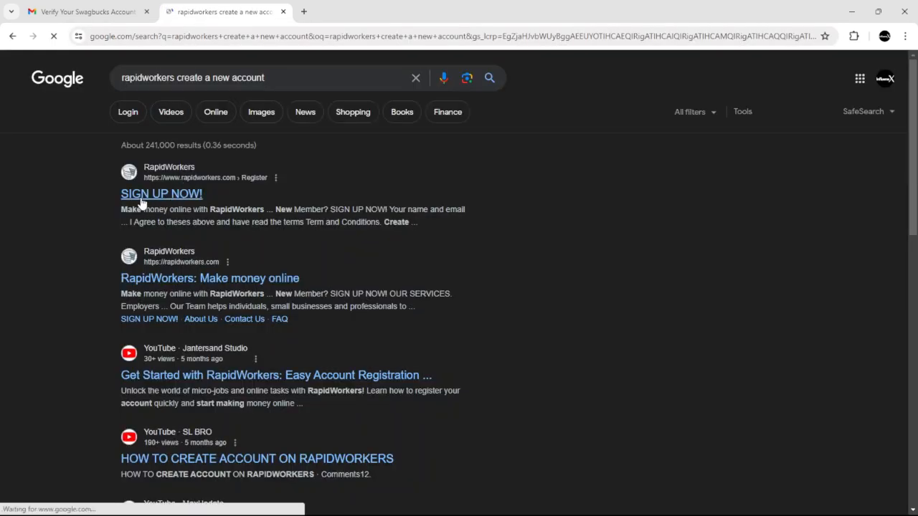
Step: Reach the RapidWorkers registration form from the SIGN UP NOW! result and pass the reCAPTCHA
{"action": "left_click", "coordinate": [160, 194]}
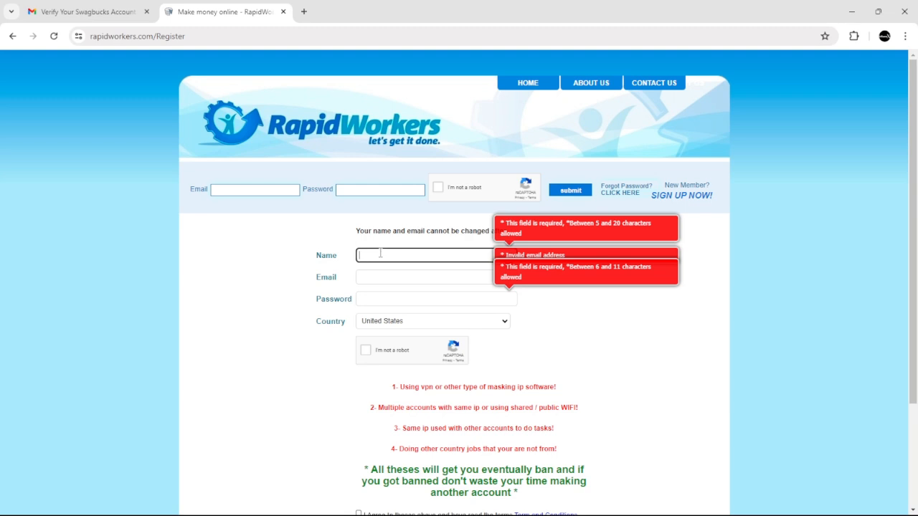
{"action": "left_click", "coordinate": [436, 300]}
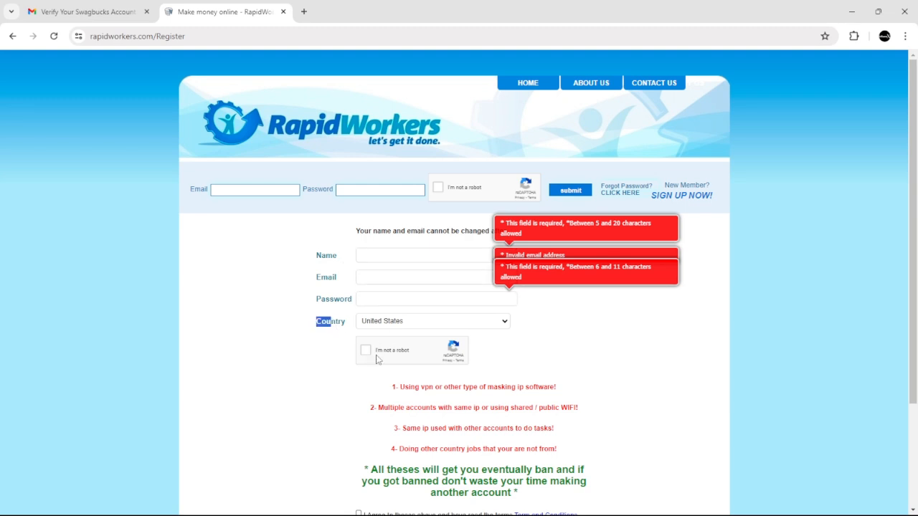
{"action": "left_click", "coordinate": [366, 350]}
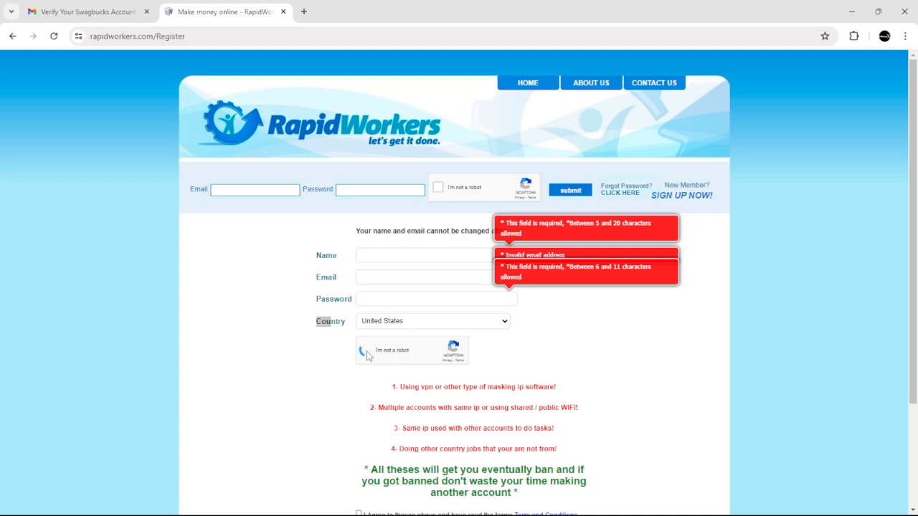
Step: Tick the 'I Agree' terms and conditions checkbox on the registration form
{"action": "scroll", "scroll_direction": "down", "scroll_amount": 3}
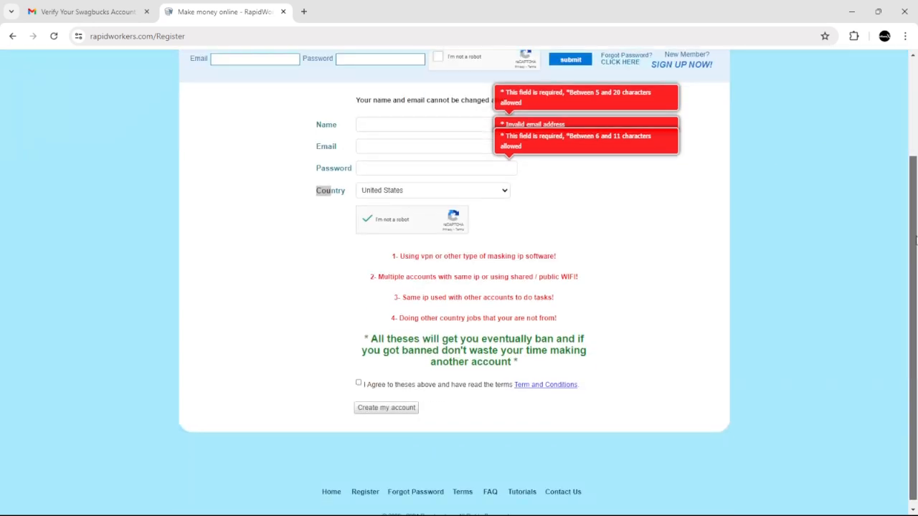
{"action": "left_click", "coordinate": [359, 382]}
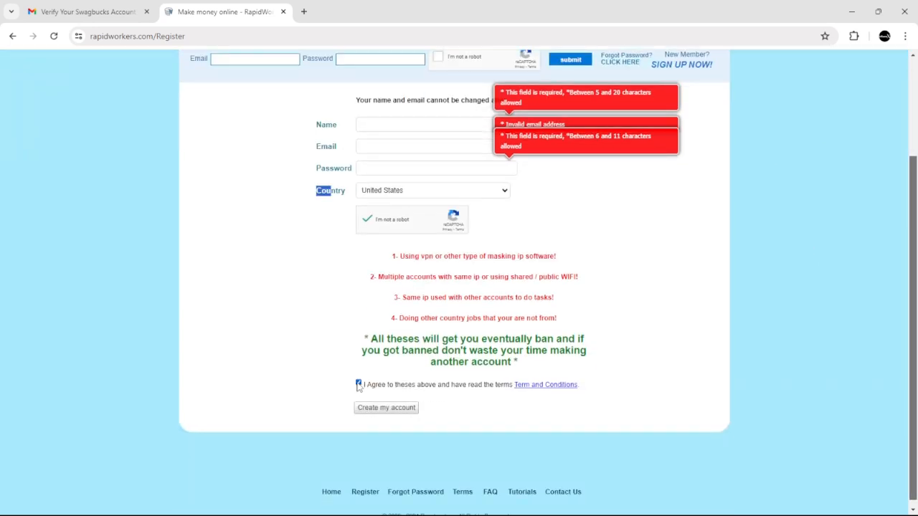
{"action": "scroll", "scroll_direction": "up", "scroll_amount": 3}
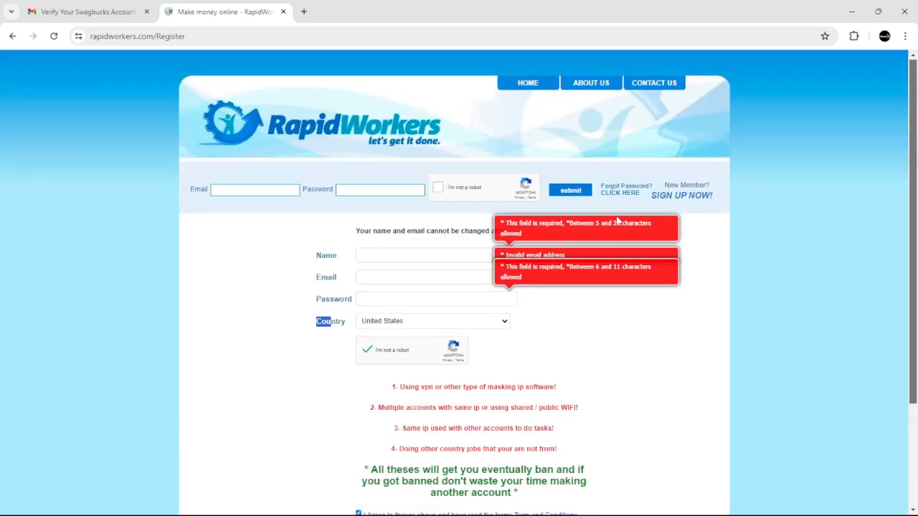
{"action": "mouse_move", "coordinate": [413, 244]}
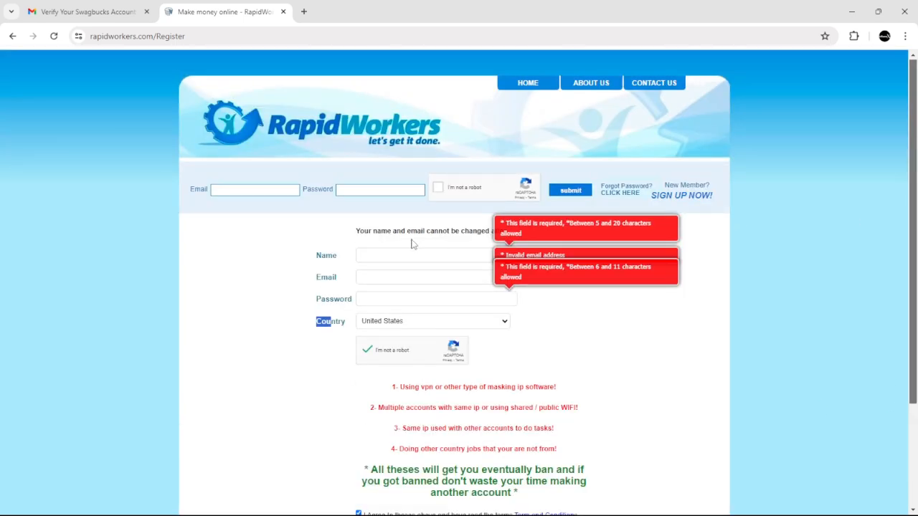
{"action": "left_click", "coordinate": [86, 12]}
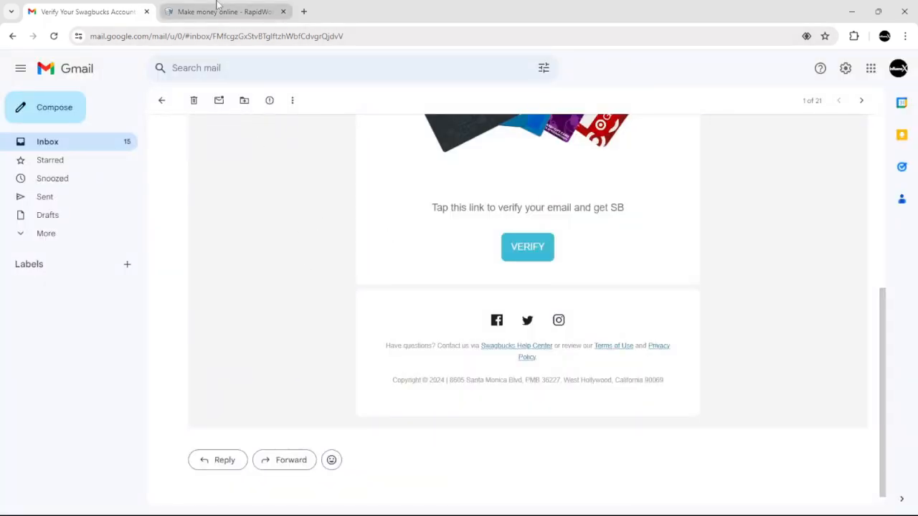
{"action": "left_click", "coordinate": [226, 11]}
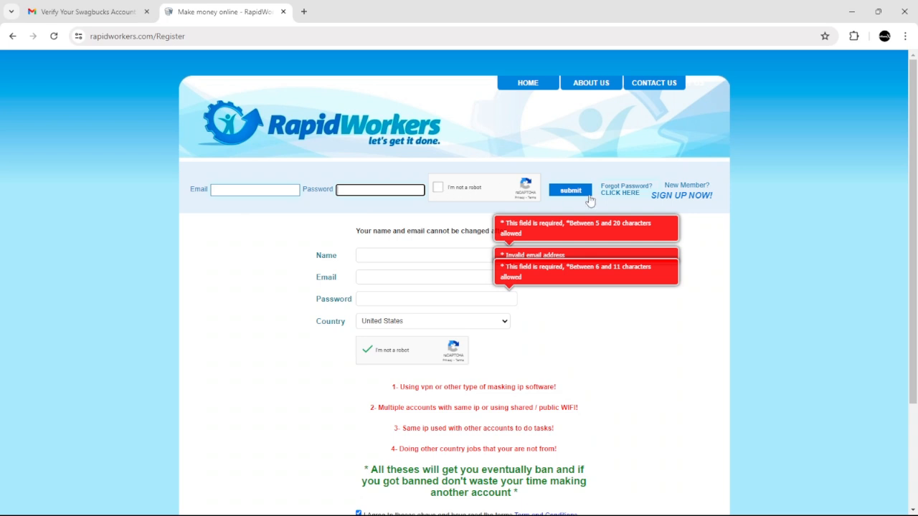
{"action": "mouse_move", "coordinate": [597, 408]}
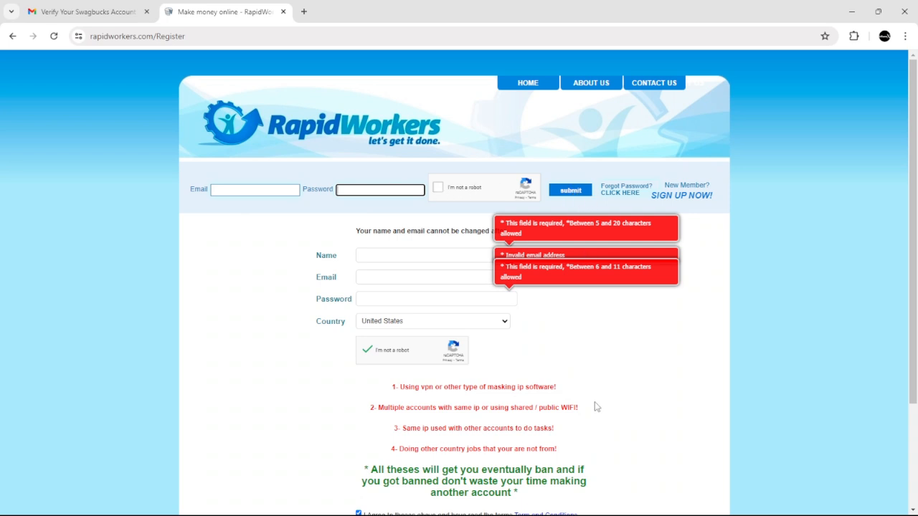